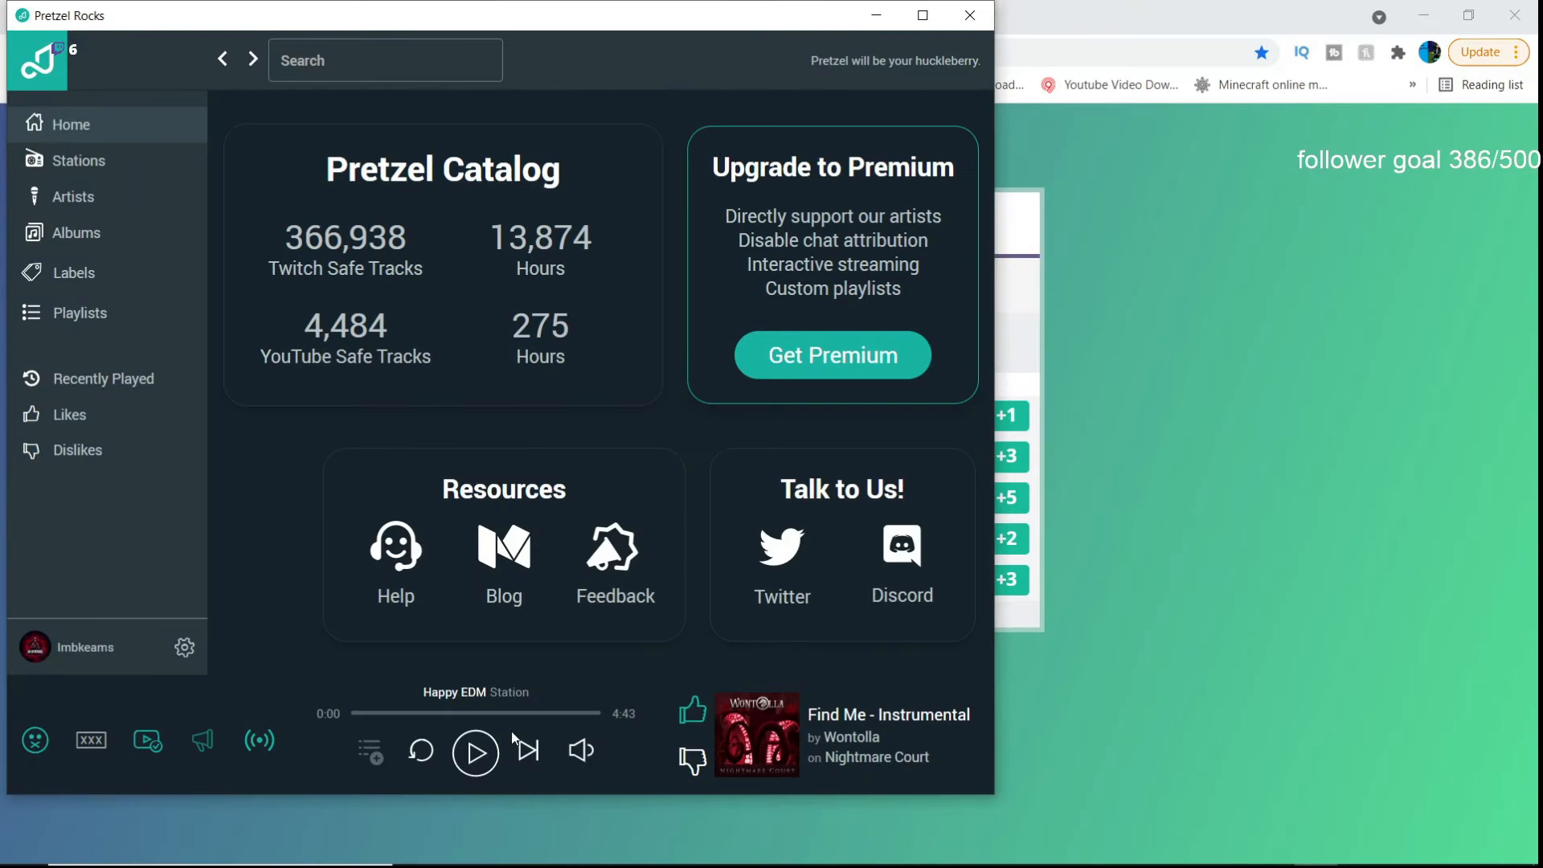
# Step: Minimize Pretzel Rocks so the browser's 1600 subscriber giveaway page shows
pyautogui.click(475, 751)
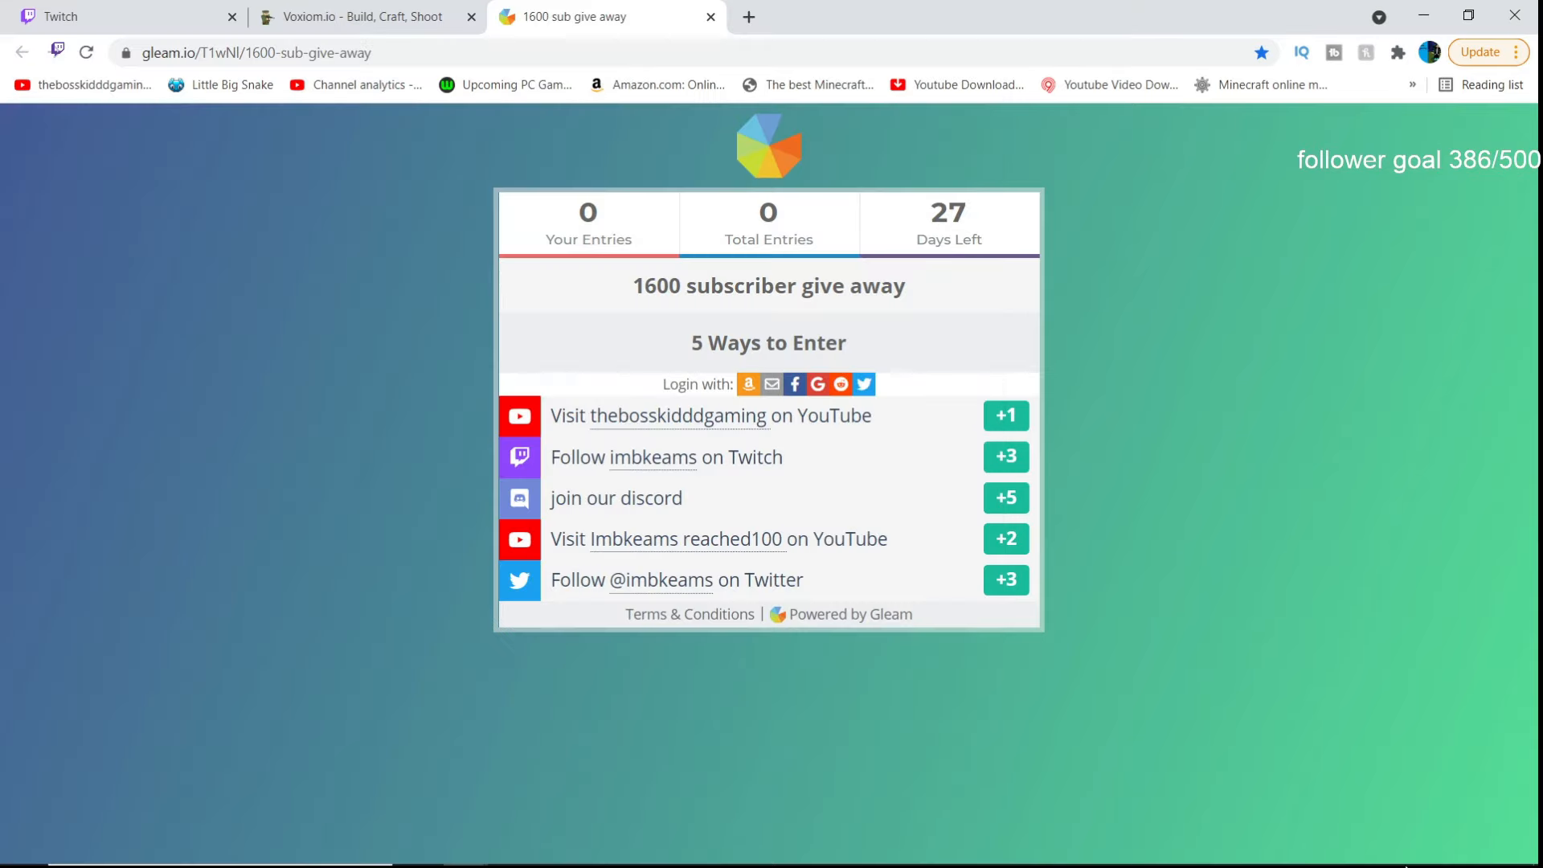
pyautogui.moveTo(1184, 846)
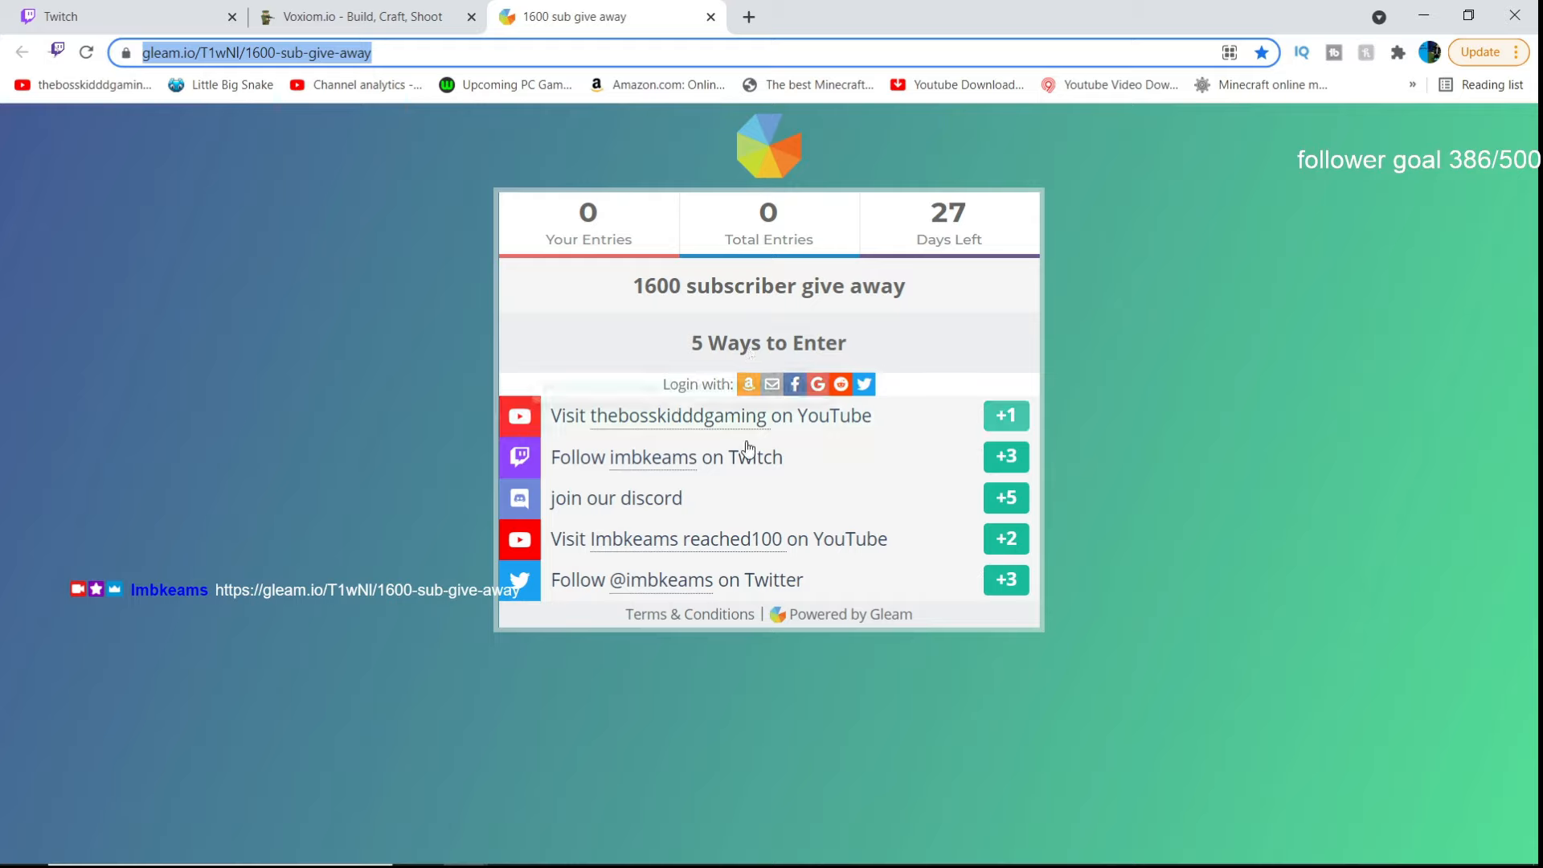
pyautogui.moveTo(1006, 416)
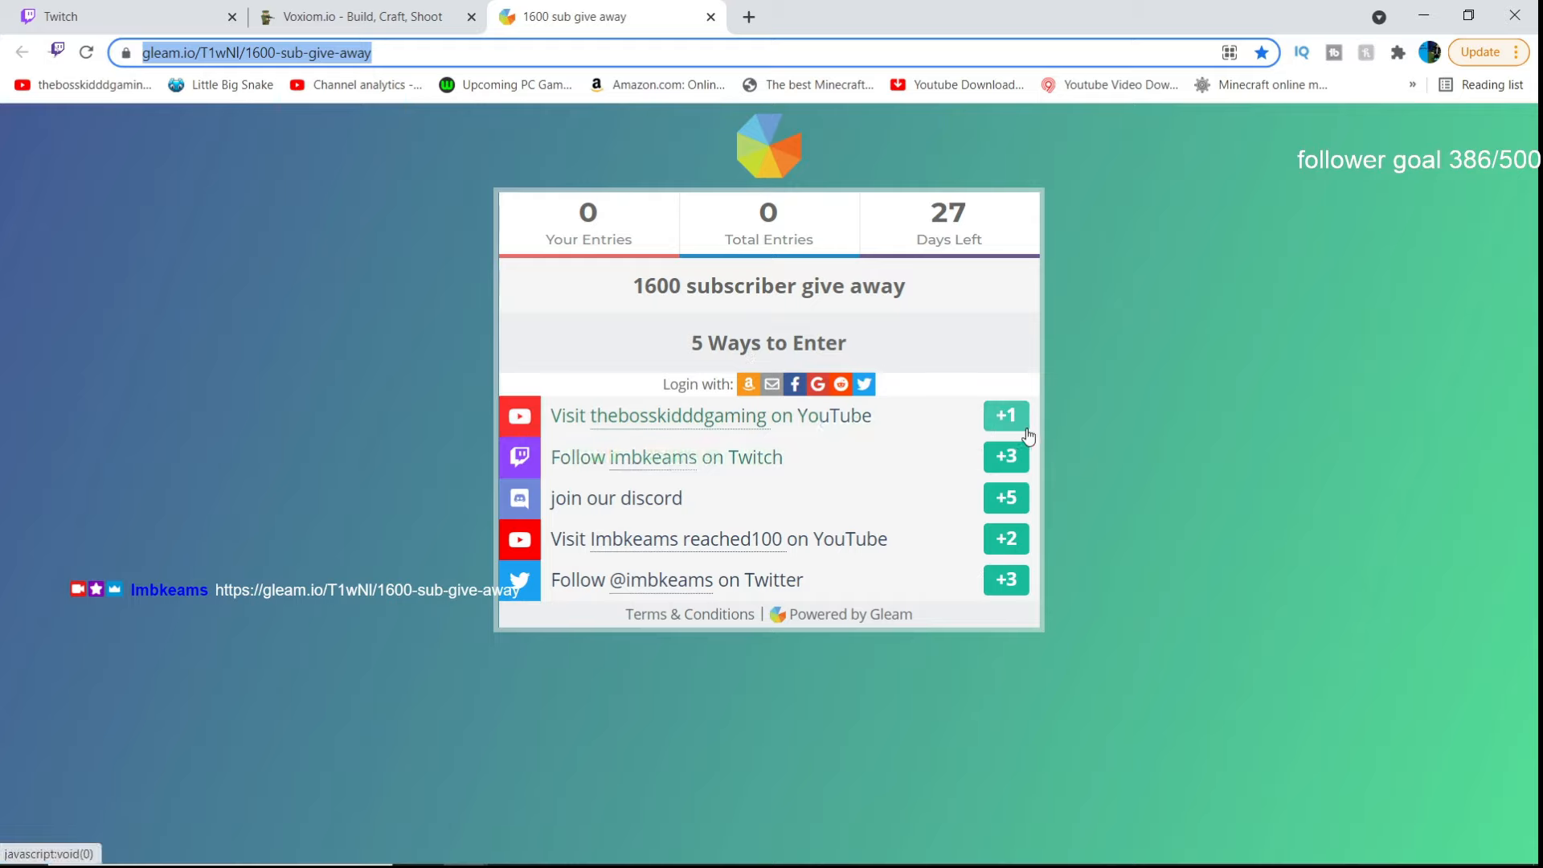
pyautogui.moveTo(1043, 426)
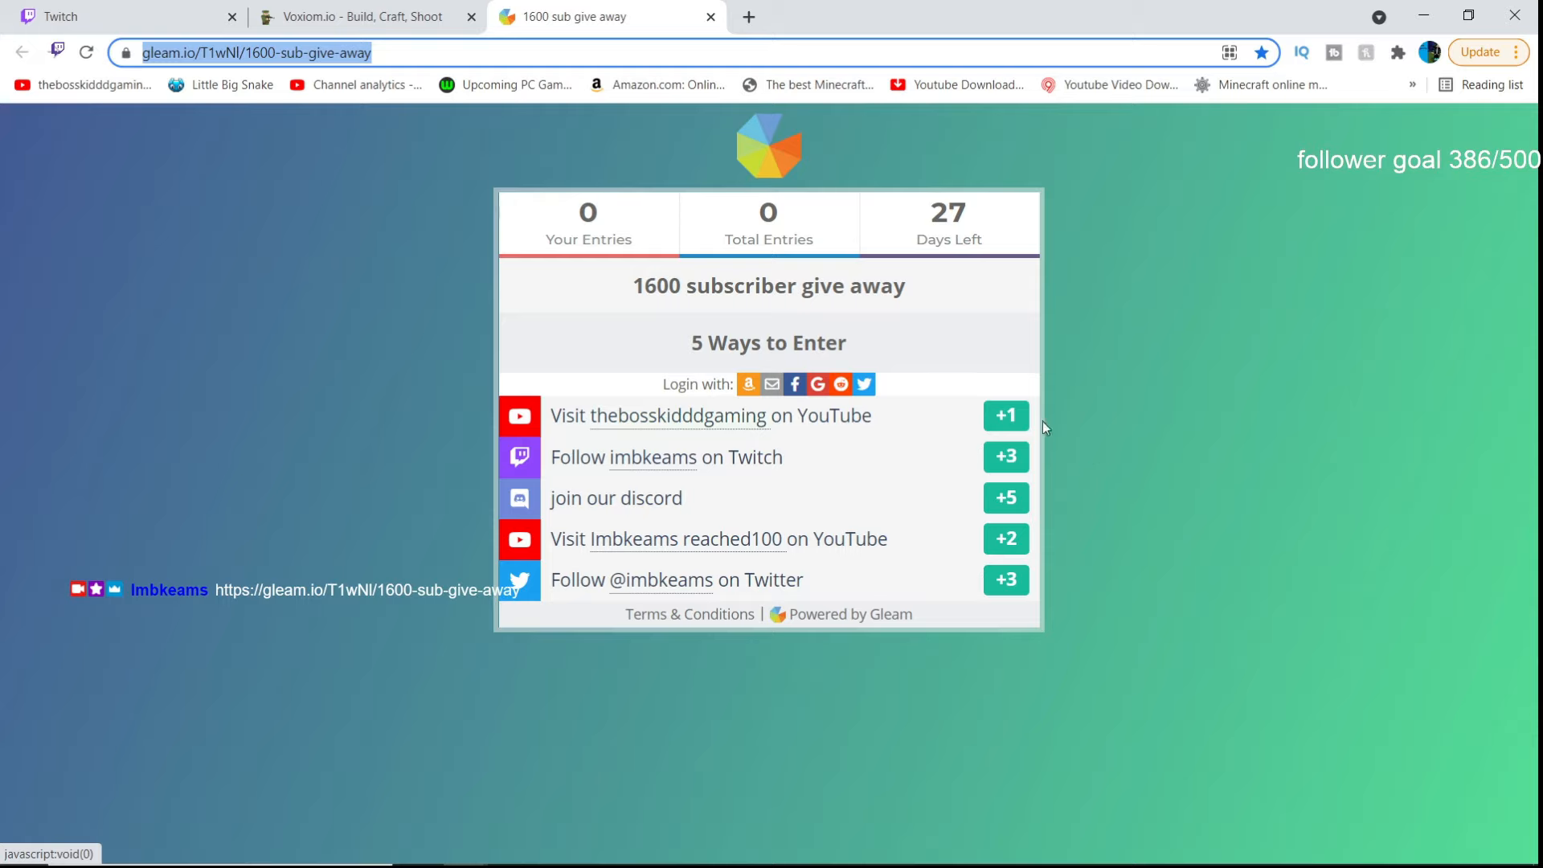
pyautogui.moveTo(1187, 487)
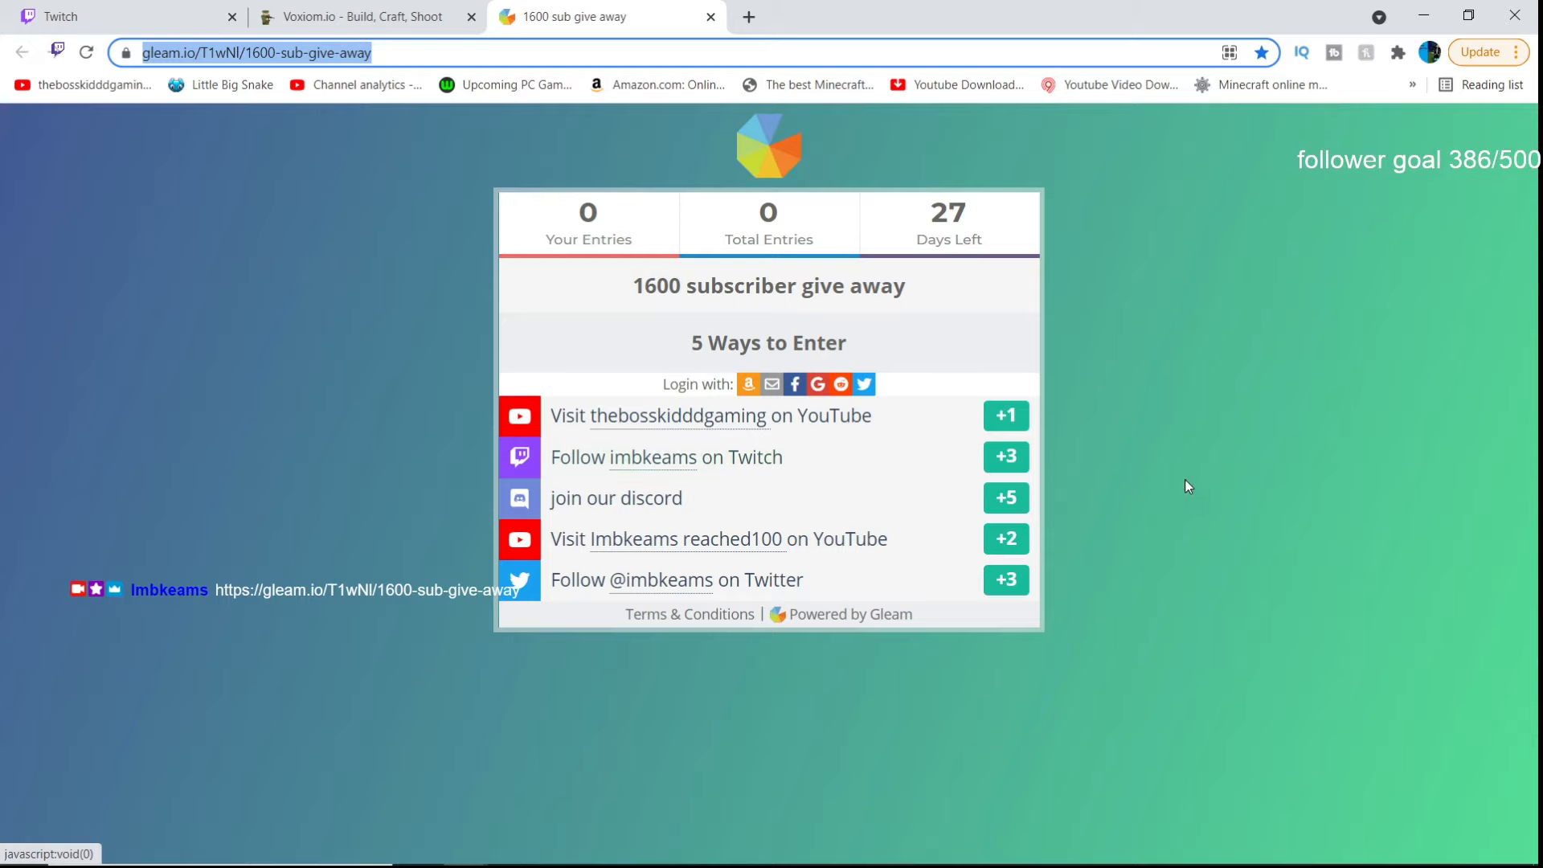
pyautogui.moveTo(1149, 579)
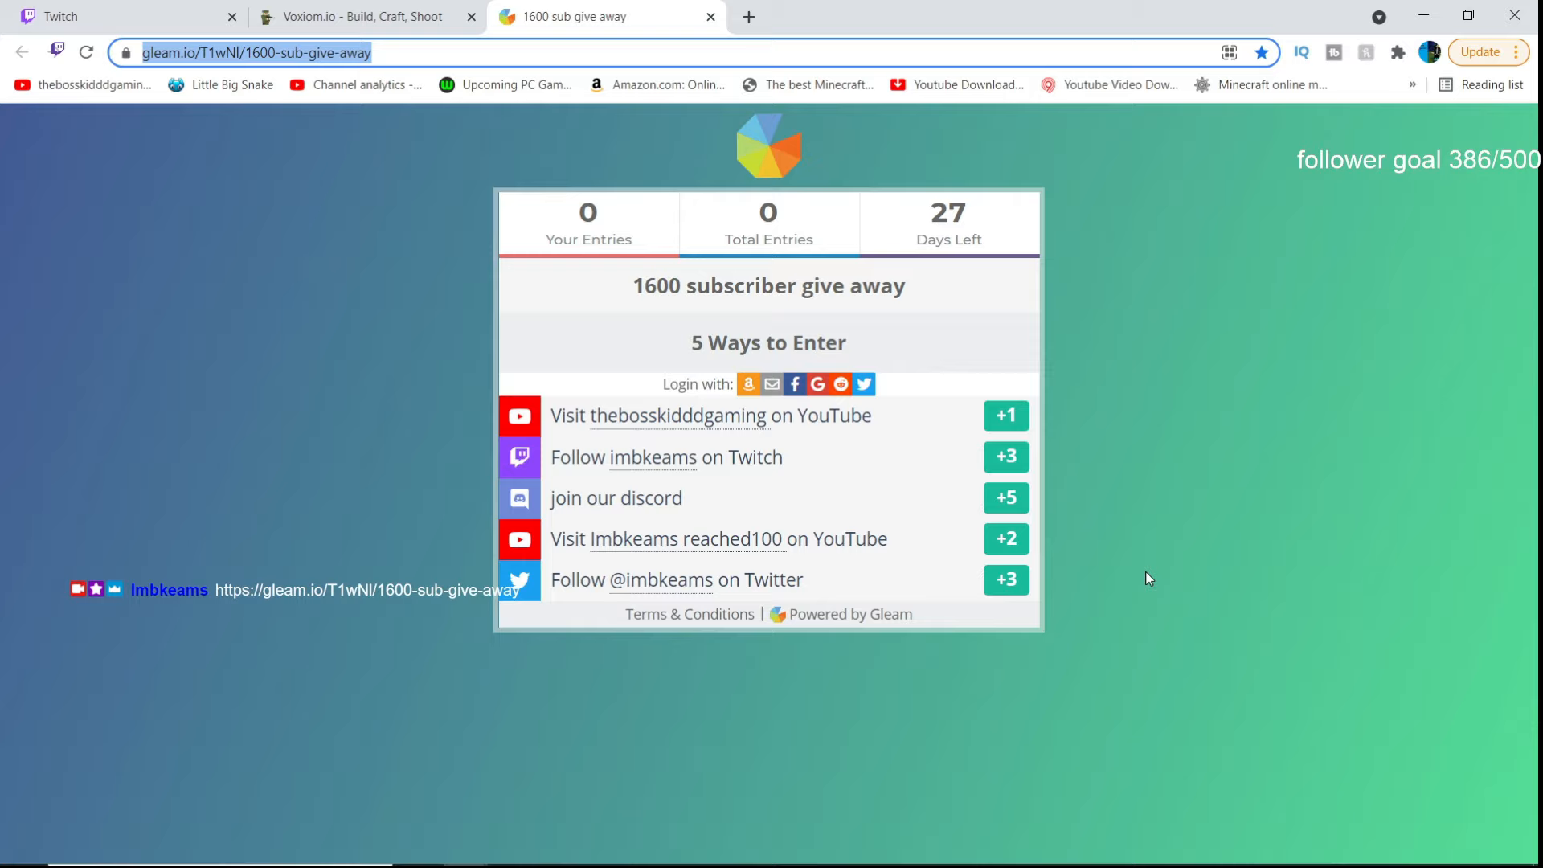
pyautogui.moveTo(1006, 497)
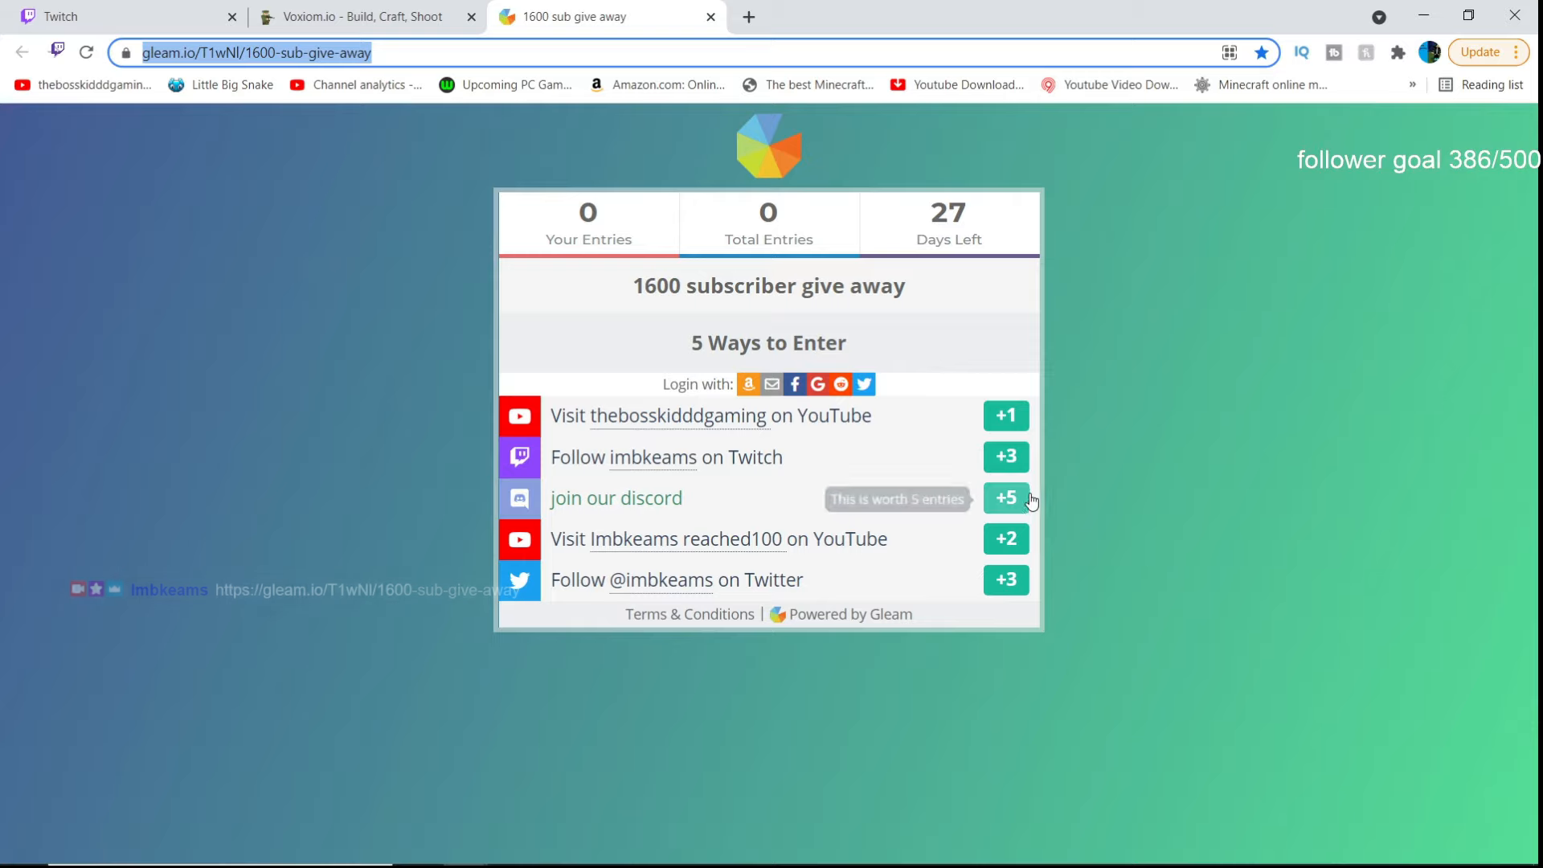
pyautogui.moveTo(938, 592)
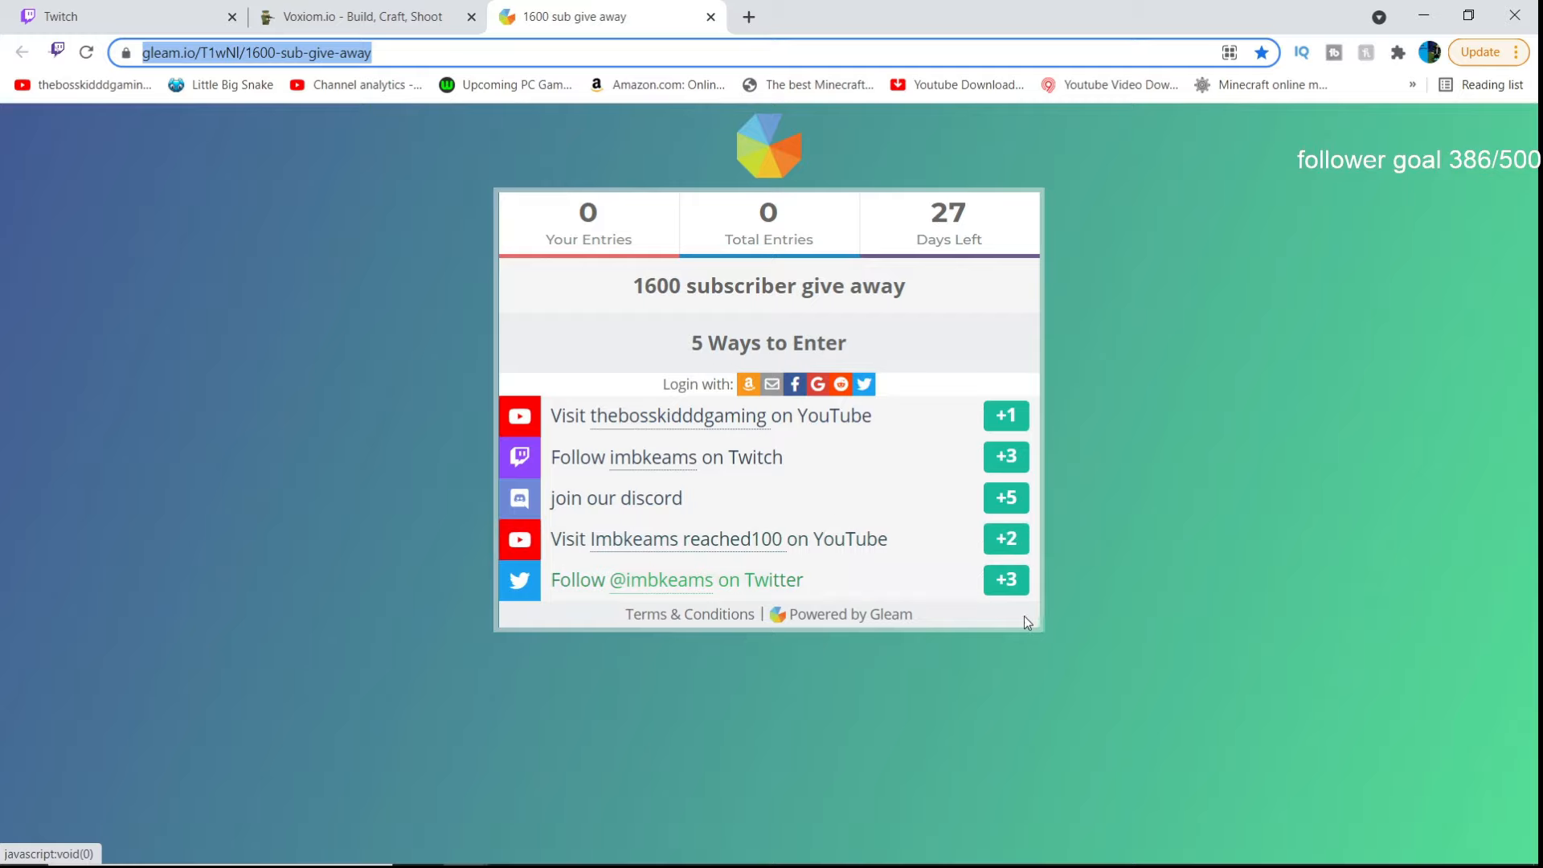
pyautogui.moveTo(1006, 539)
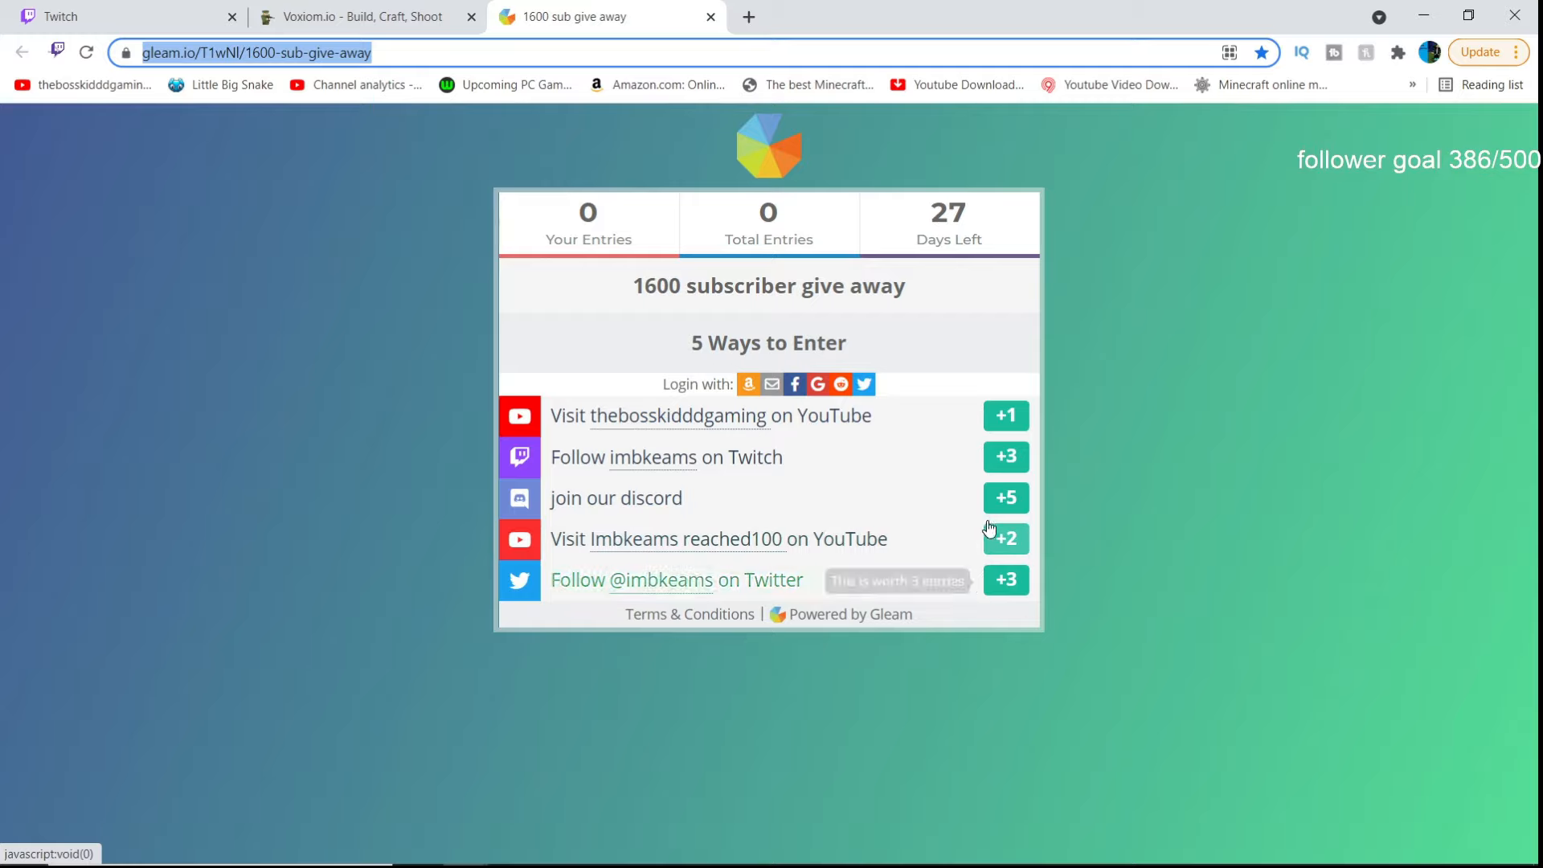
pyautogui.moveTo(583, 808)
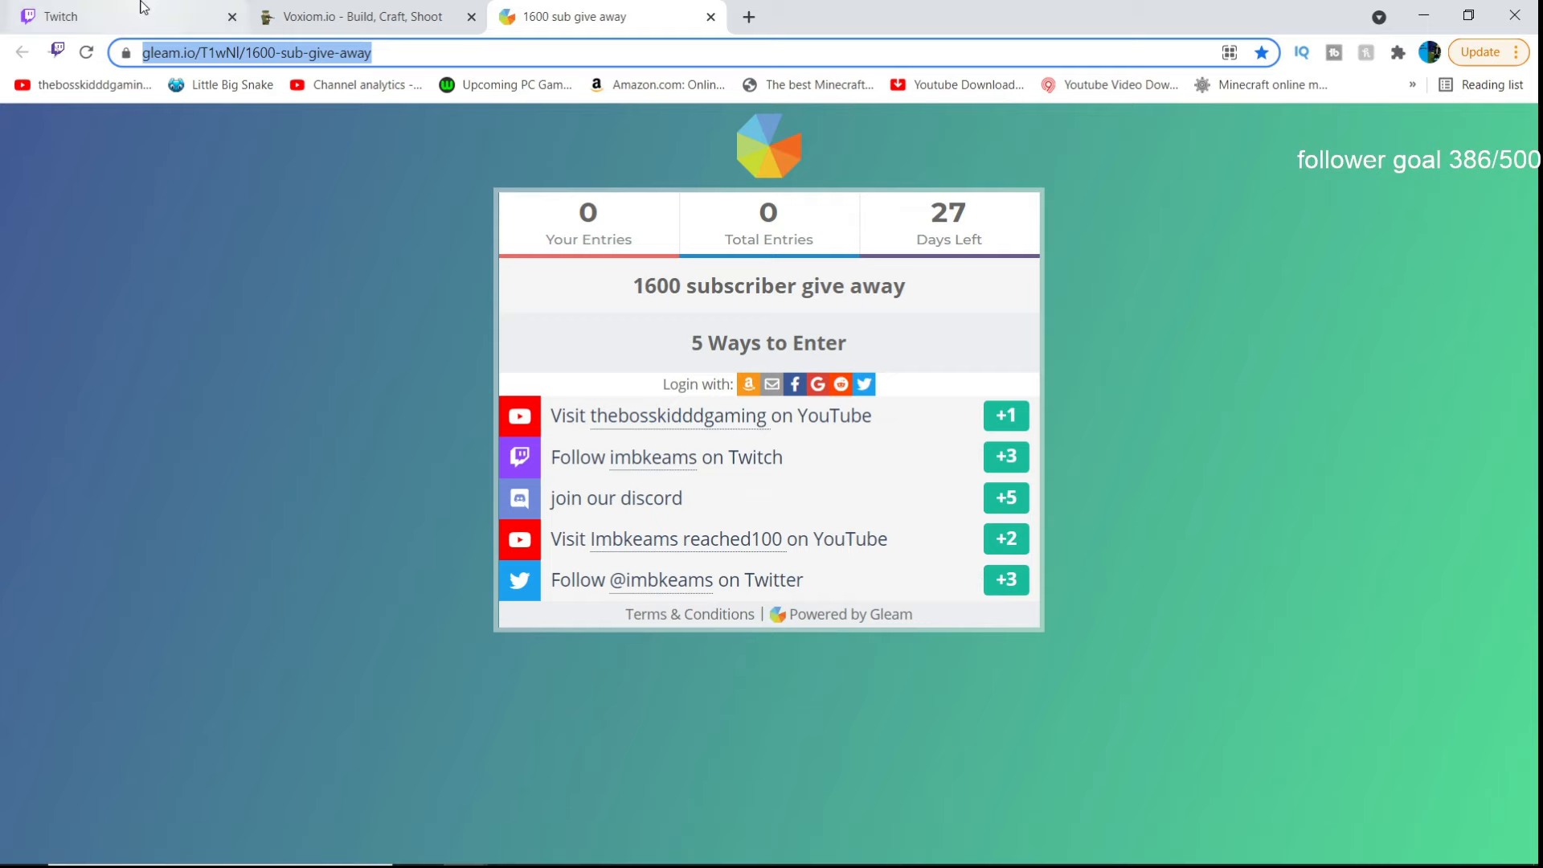
pyautogui.click(61, 17)
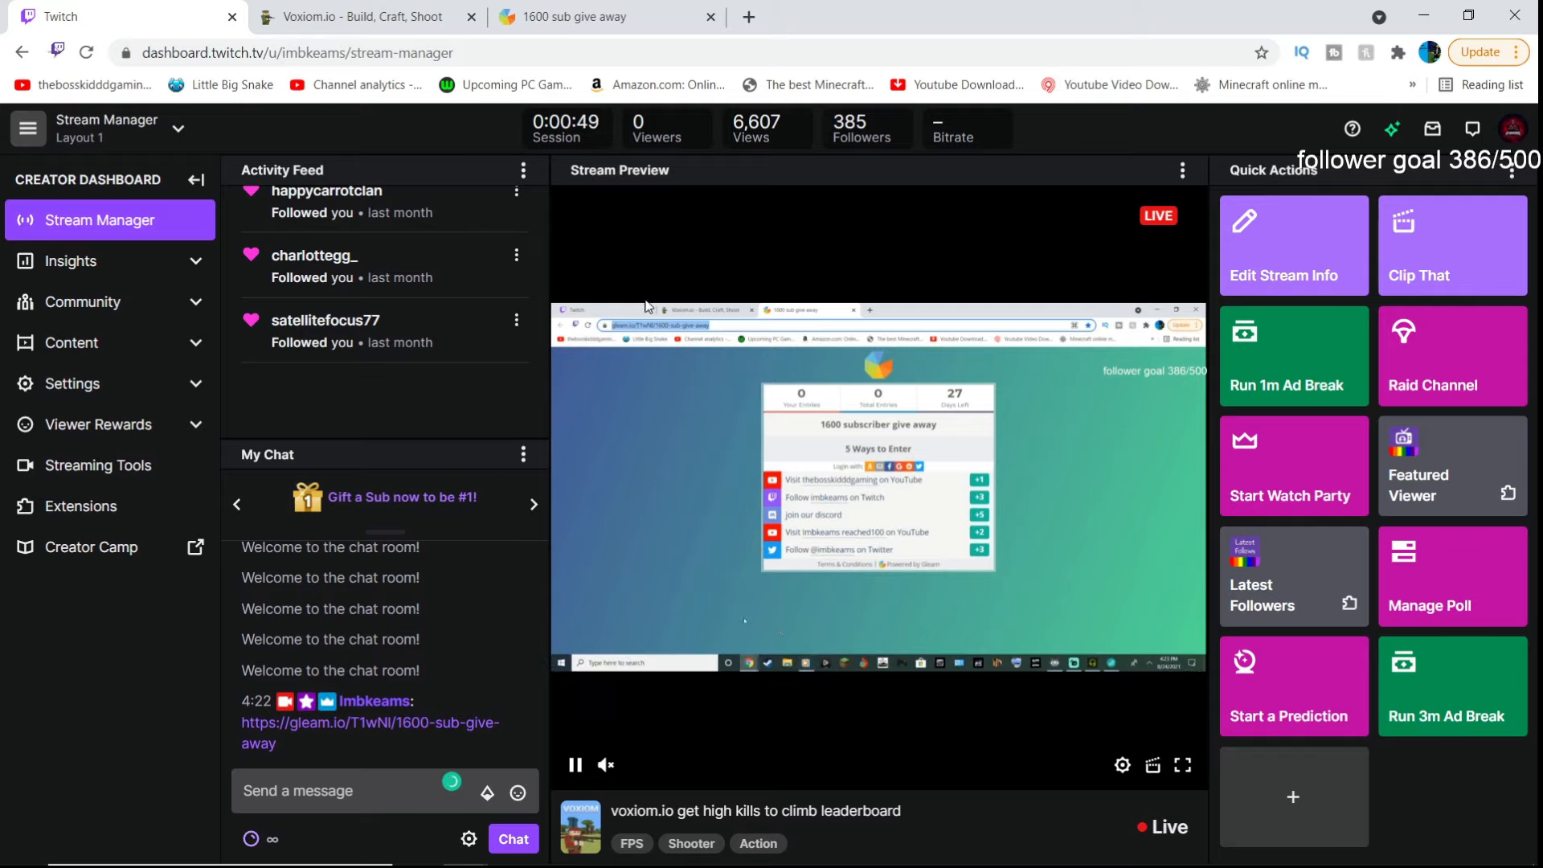
pyautogui.click(597, 17)
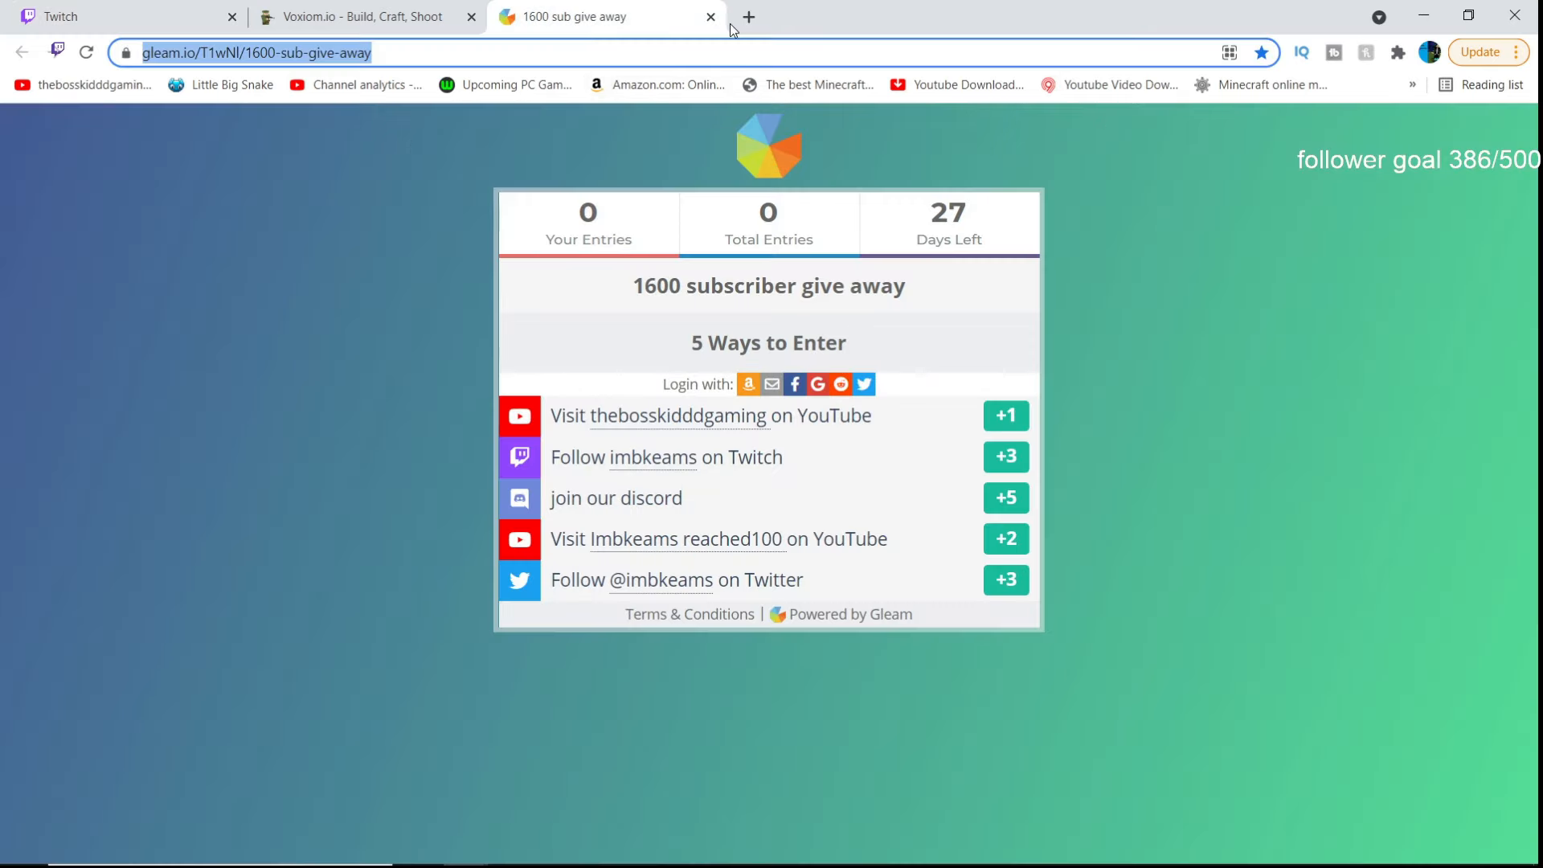
pyautogui.moveTo(709, 18)
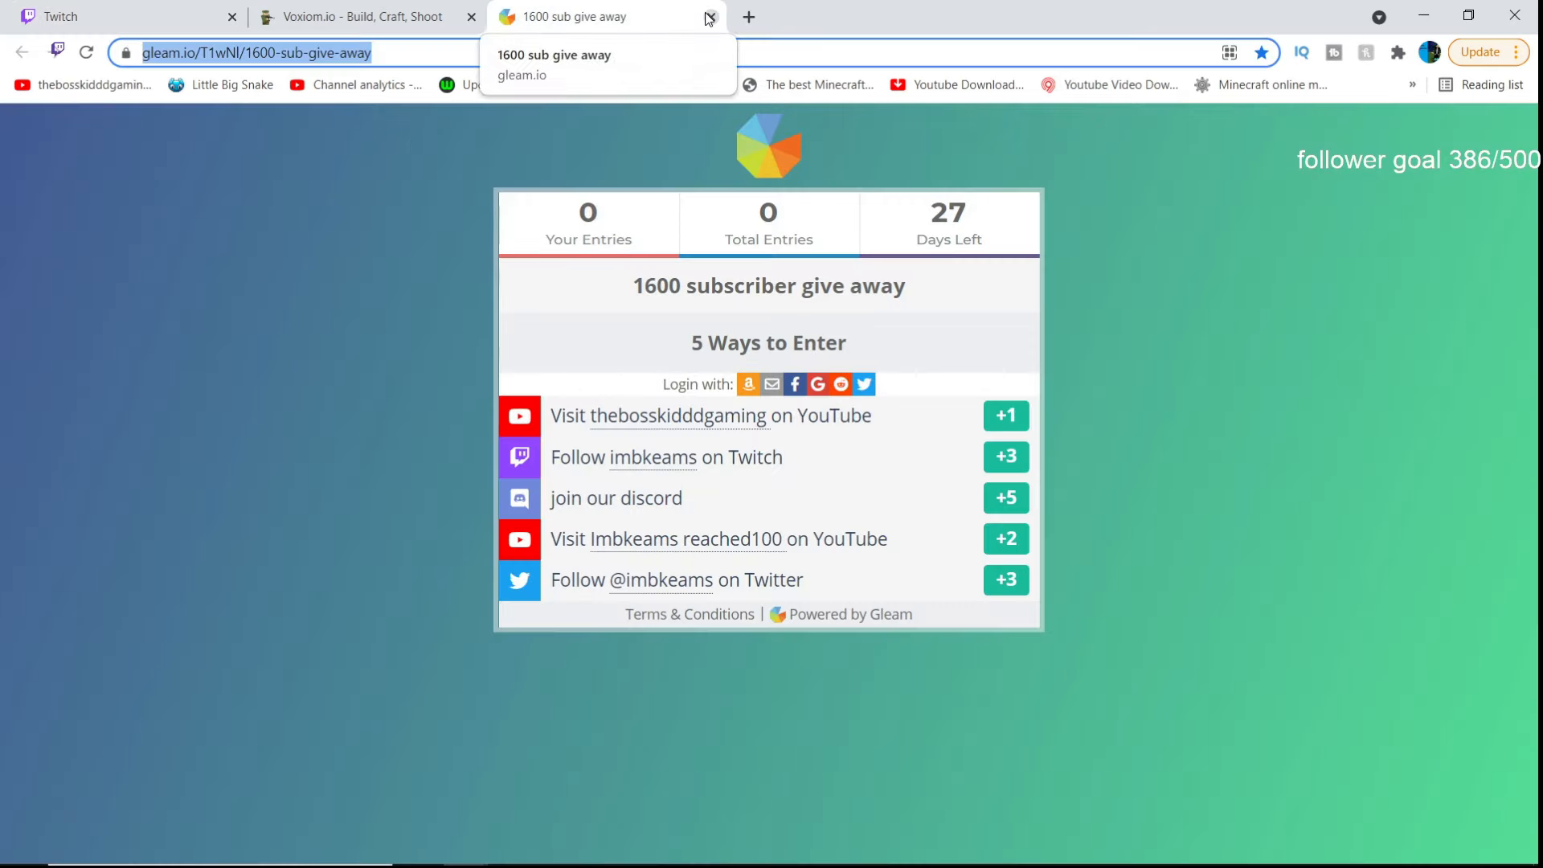
# Step: Close the giveaway tab, leaving the Voxiom.io lobby, and bring up Streamlabs OBS live
pyautogui.click(709, 17)
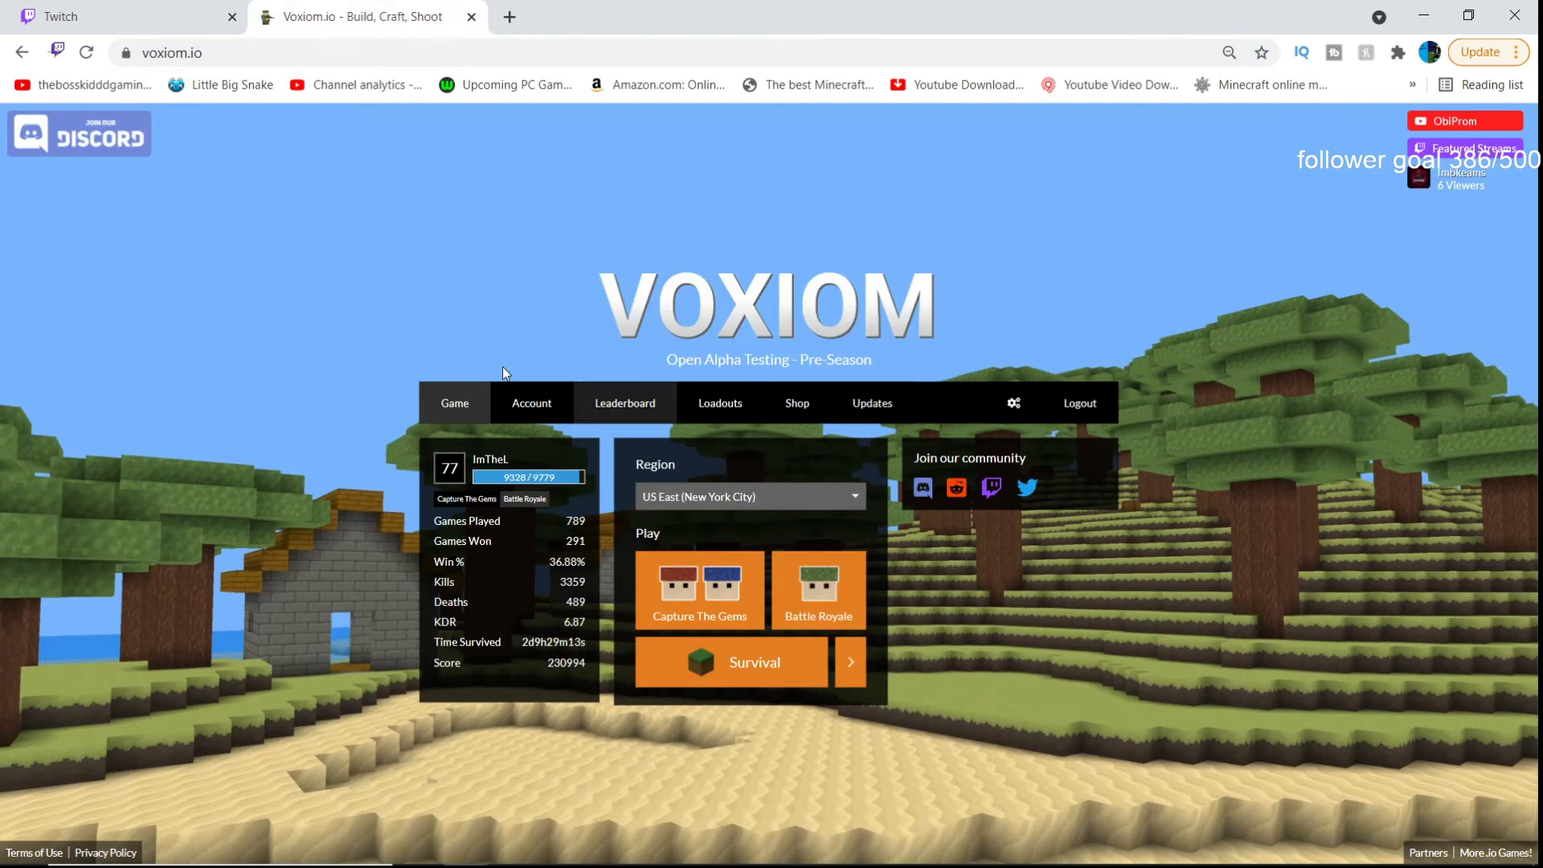
pyautogui.moveTo(722, 813)
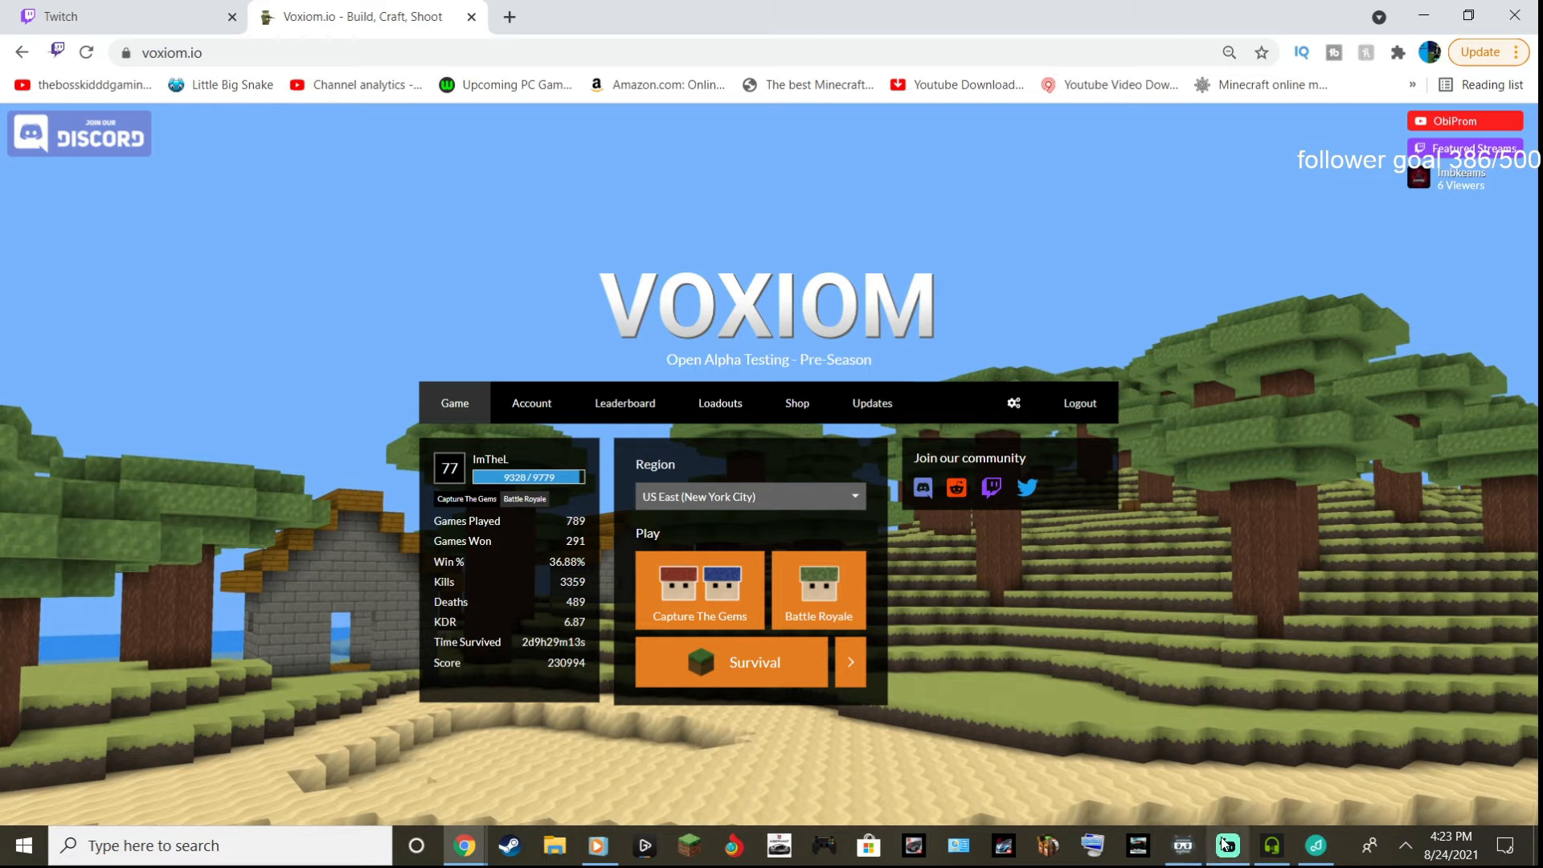
pyautogui.moveTo(1228, 844)
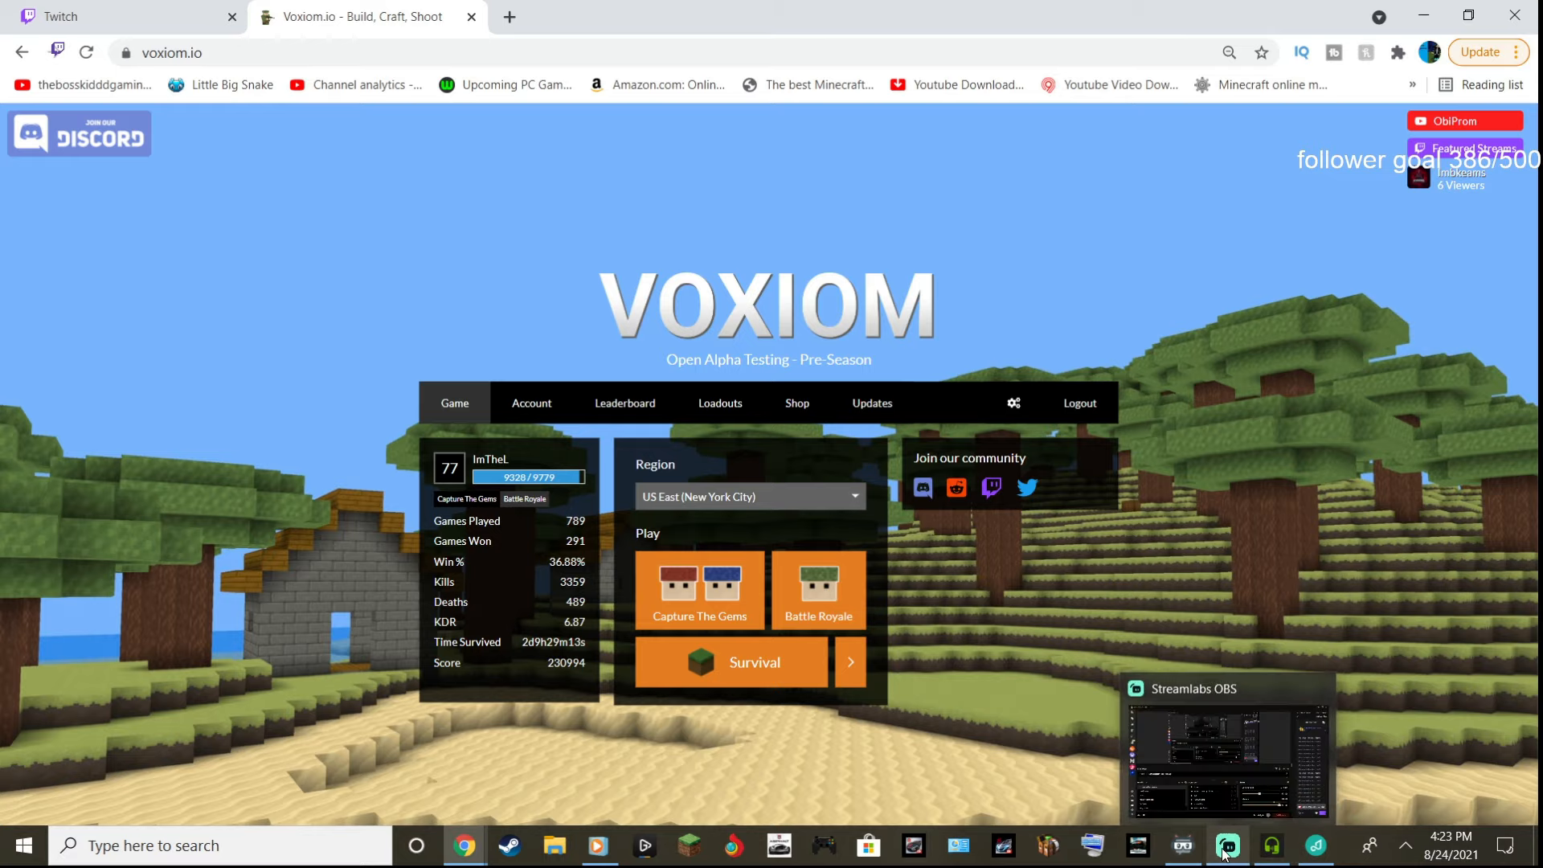
pyautogui.click(1228, 846)
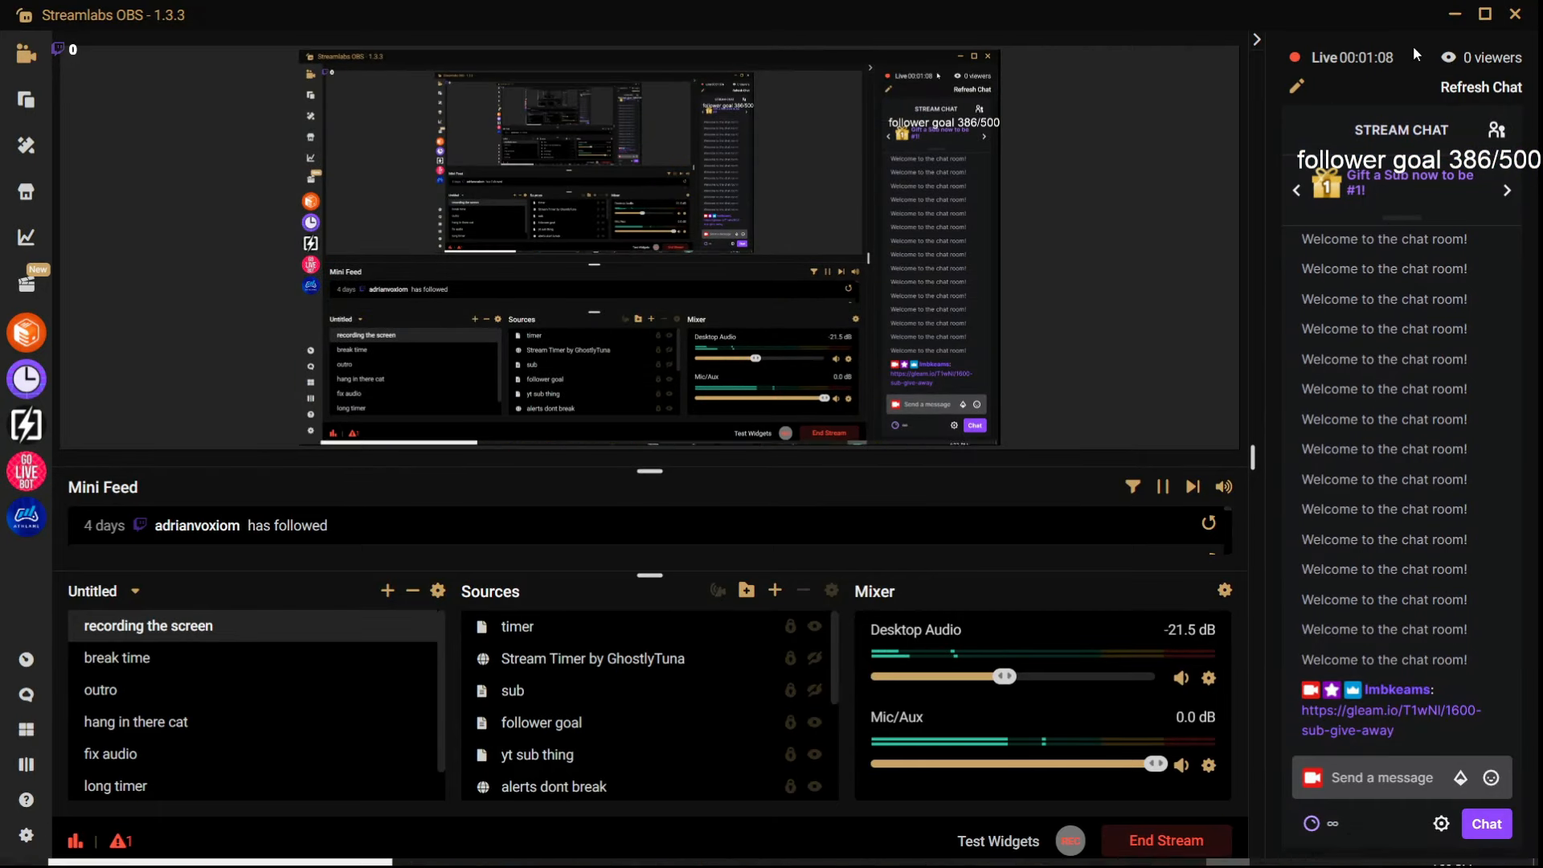